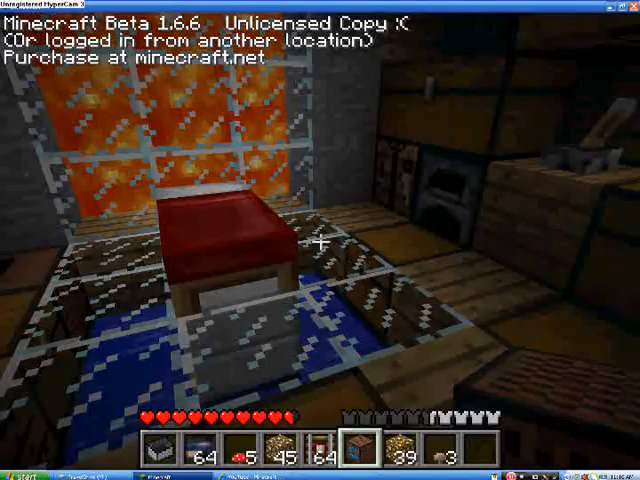
{"action": "mouse_move", "coordinate": [320, 240]}
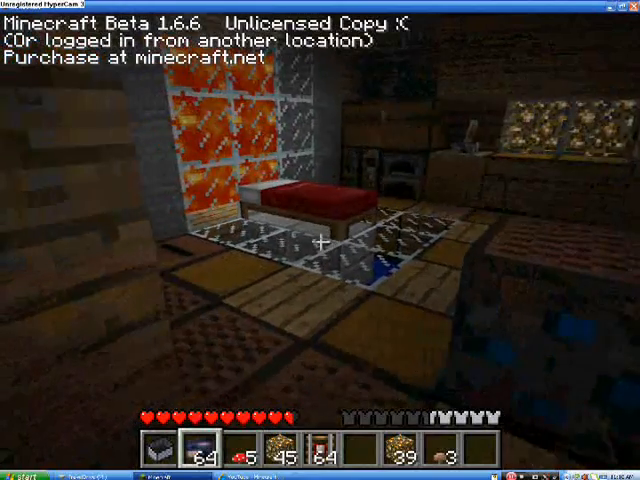
{"action": "mouse_move", "coordinate": [320, 240]}
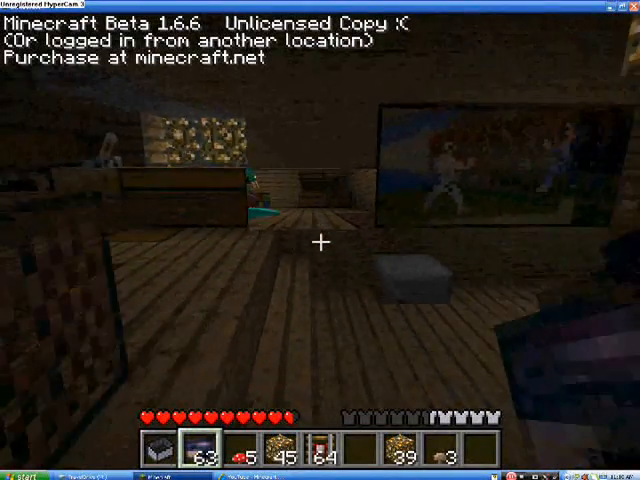
{"action": "mouse_move", "coordinate": [320, 240]}
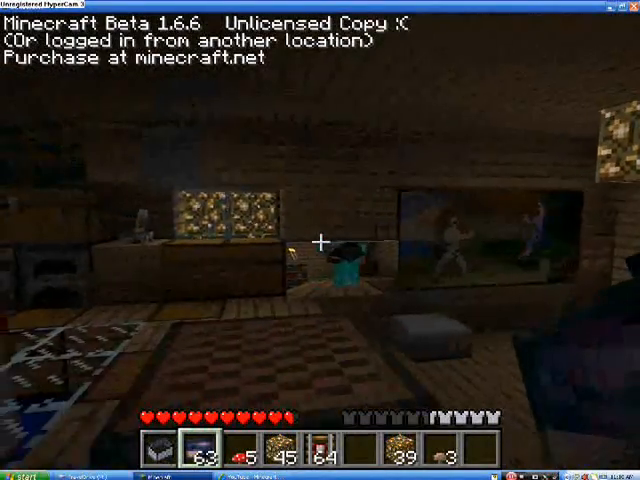
{"action": "mouse_move", "coordinate": [320, 240]}
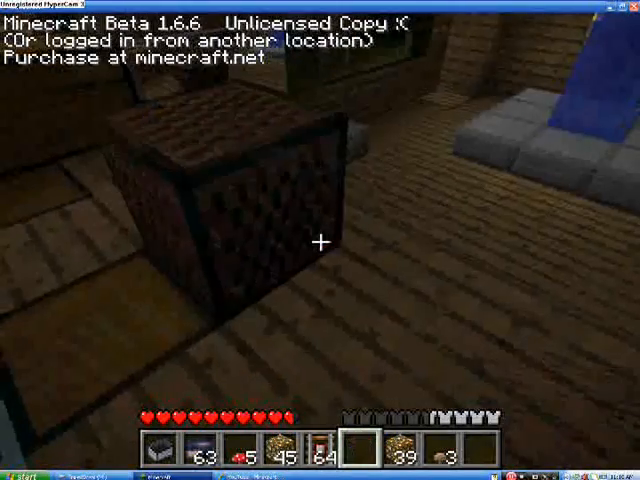
{"action": "mouse_move", "coordinate": [320, 240]}
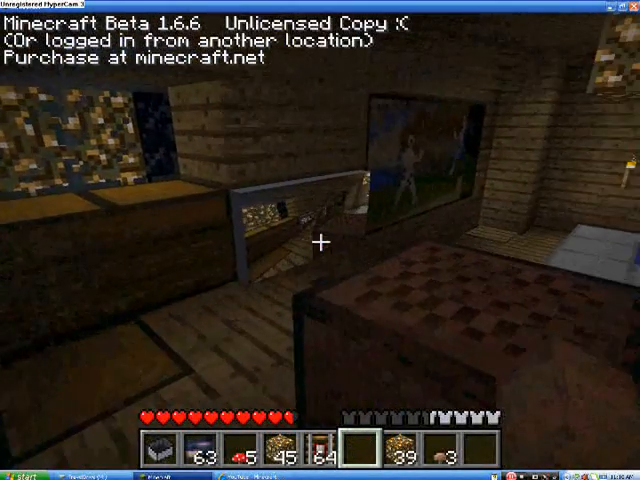
{"action": "mouse_move", "coordinate": [320, 240]}
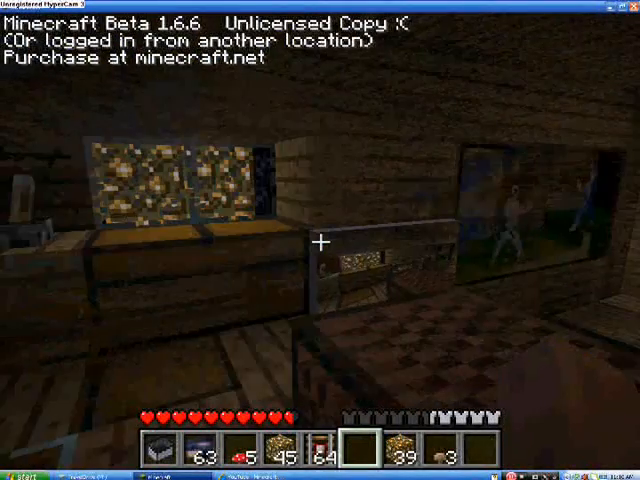
{"action": "mouse_move", "coordinate": [320, 240]}
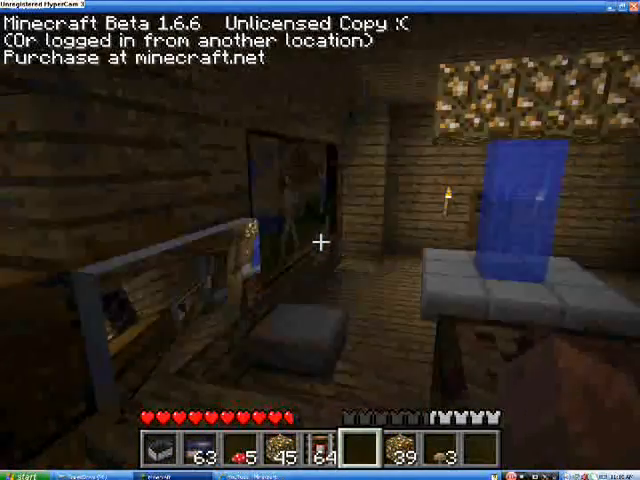
{"action": "mouse_move", "coordinate": [320, 240]}
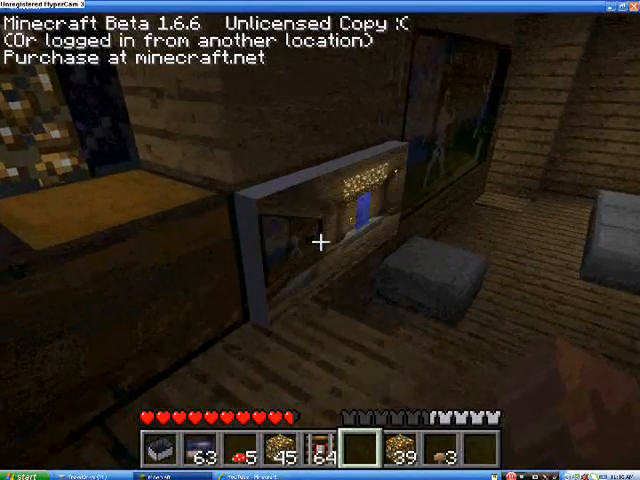
{"action": "mouse_move", "coordinate": [320, 240]}
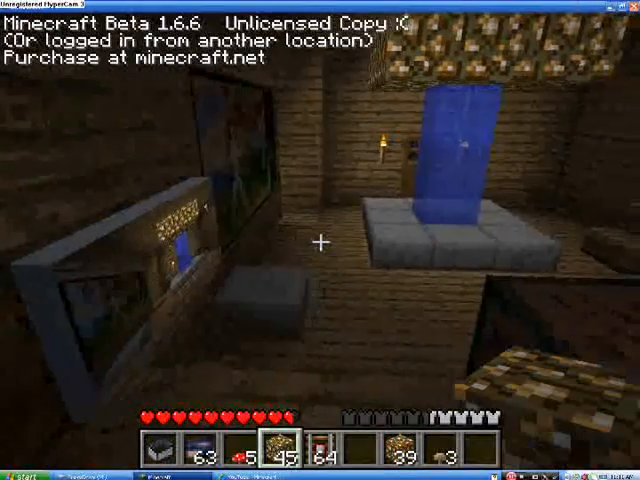
{"action": "mouse_move", "coordinate": [320, 240]}
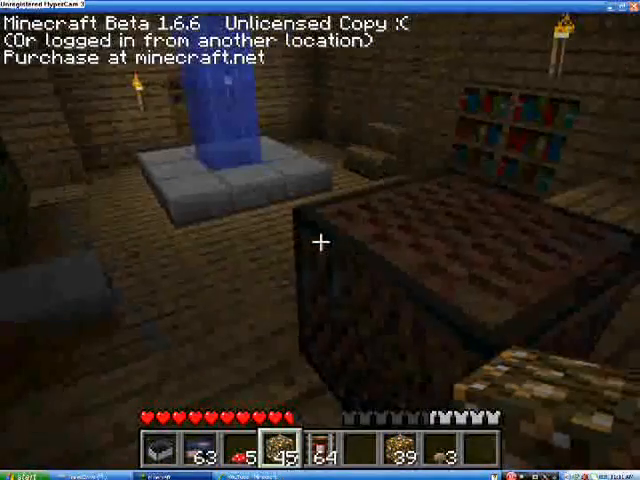
{"action": "mouse_move", "coordinate": [320, 240]}
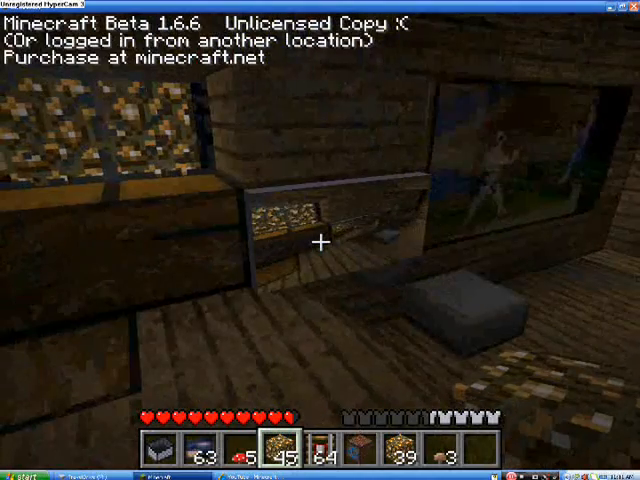
{"action": "mouse_move", "coordinate": [320, 240]}
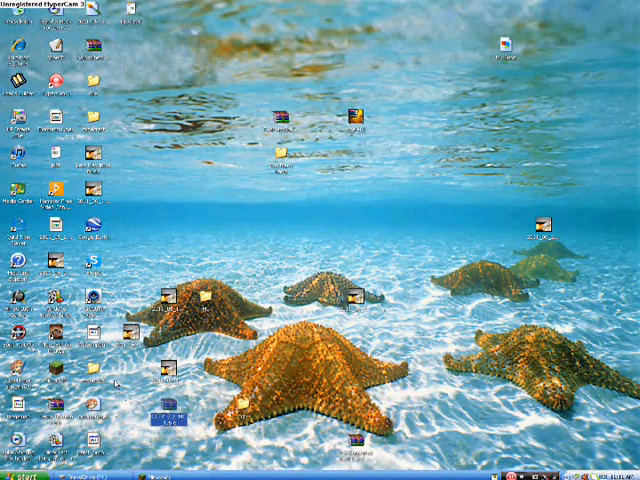
Step: Bring up the Run dialog from the Start menu
{"action": "left_click", "coordinate": [25, 472]}
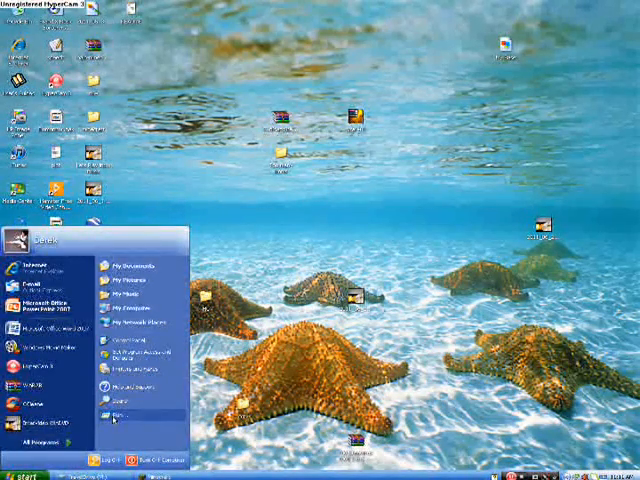
{"action": "left_click", "coordinate": [115, 416]}
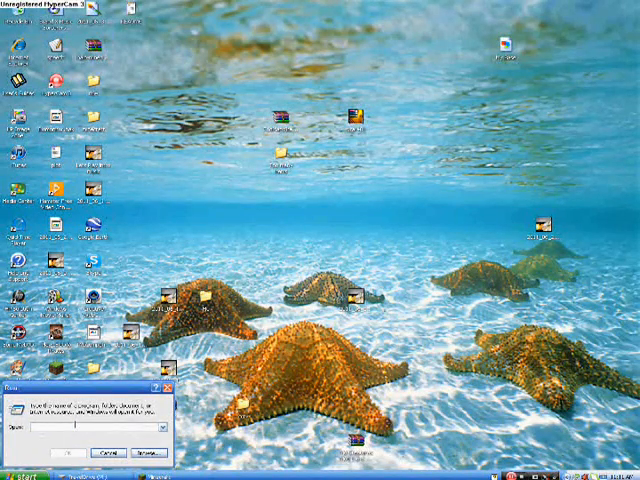
{"action": "type", "text": "1"}
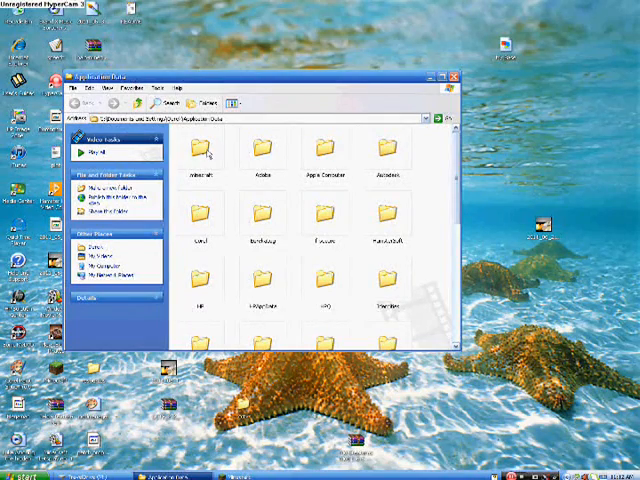
Step: Open the hidden .minecraft folder inside Application Data
{"action": "right_click", "coordinate": [198, 150]}
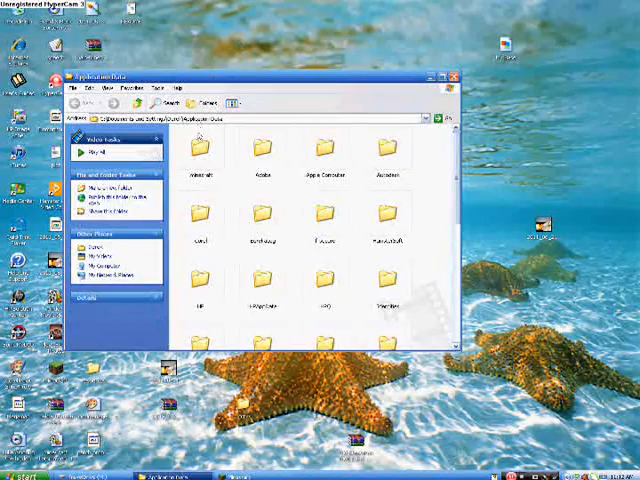
{"action": "left_click", "coordinate": [200, 150]}
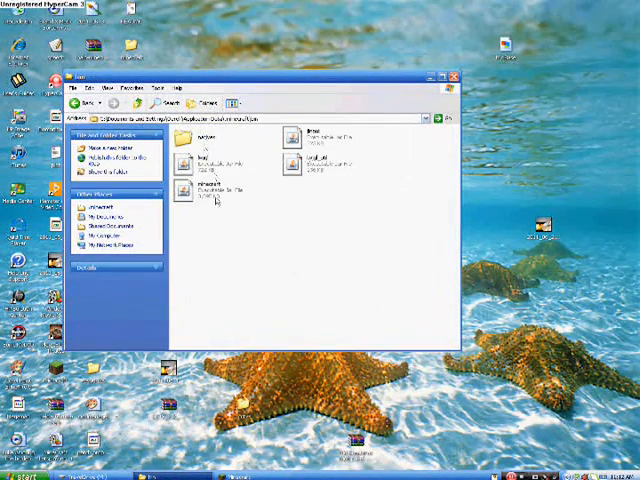
Step: Select minecraft.jar in the bin folder and show its context menu
{"action": "left_click", "coordinate": [193, 190]}
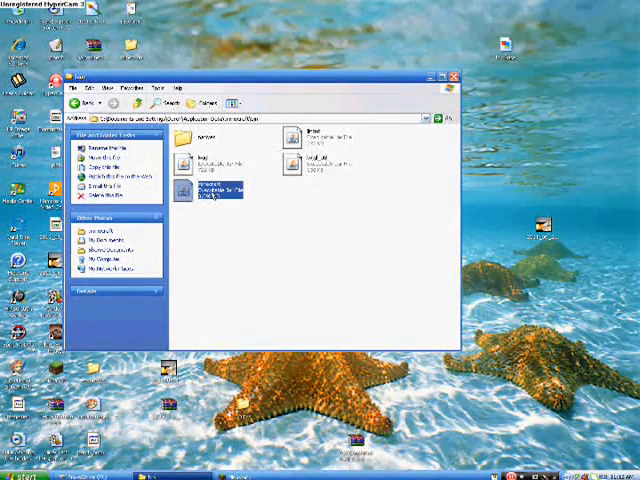
{"action": "right_click", "coordinate": [200, 195]}
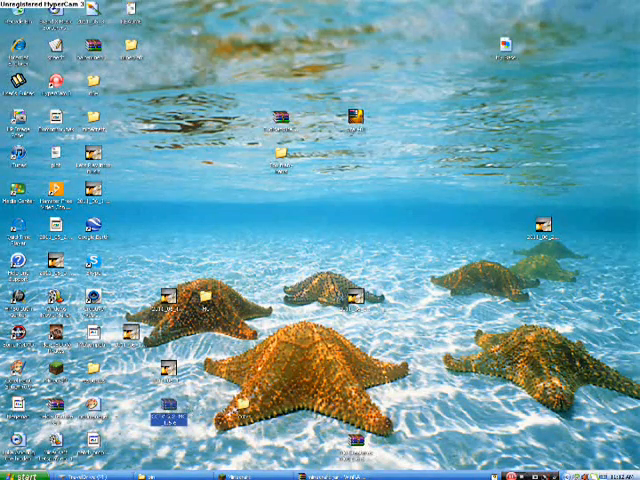
Step: Show the actions for the selected desktop item holding the old CCTV files
{"action": "right_click", "coordinate": [243, 230]}
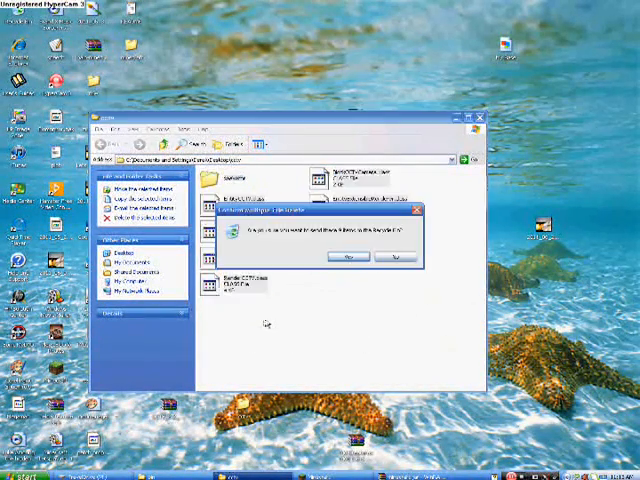
Step: Confirm sending the old mod files to the Recycle Bin
{"action": "left_click", "coordinate": [345, 258]}
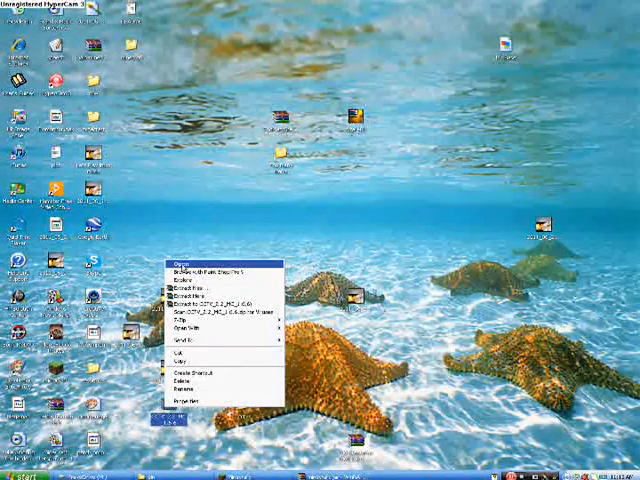
Step: Open the CCTV mod archive in WinRAR and scroll through its class files
{"action": "left_click", "coordinate": [180, 268]}
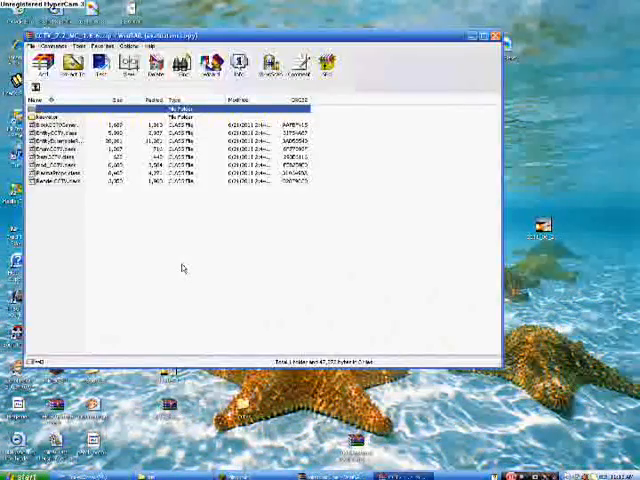
{"action": "mouse_move", "coordinate": [337, 215]}
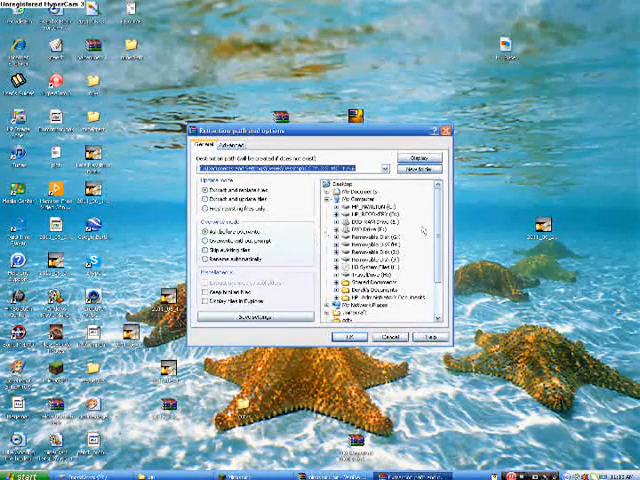
{"action": "scroll", "scroll_direction": "down", "scroll_amount": 3}
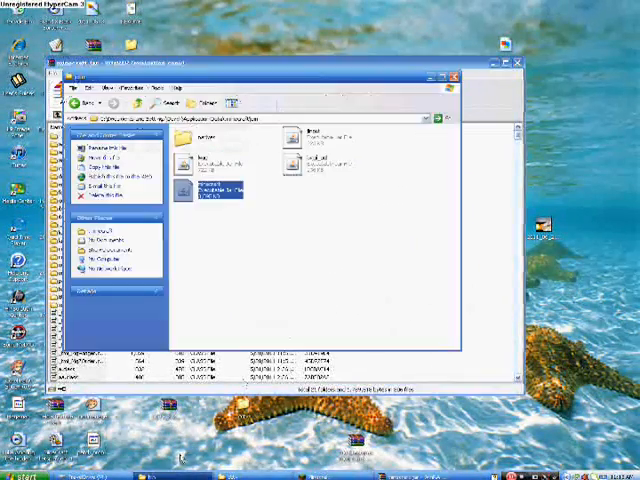
Step: Open minecraft.jar from the bin folder in WinRAR
{"action": "right_click", "coordinate": [195, 190]}
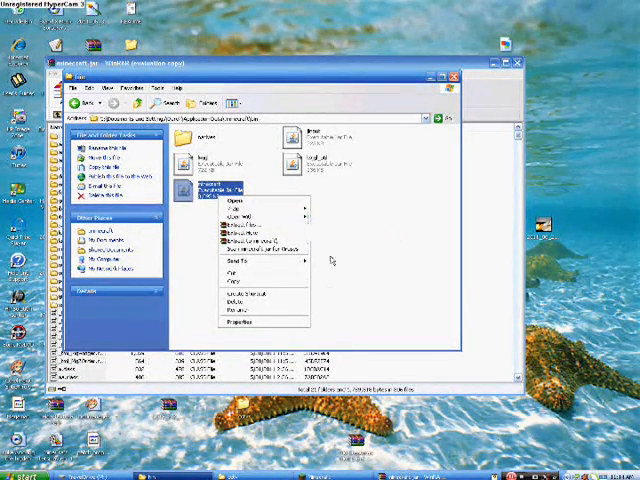
{"action": "left_click", "coordinate": [225, 201]}
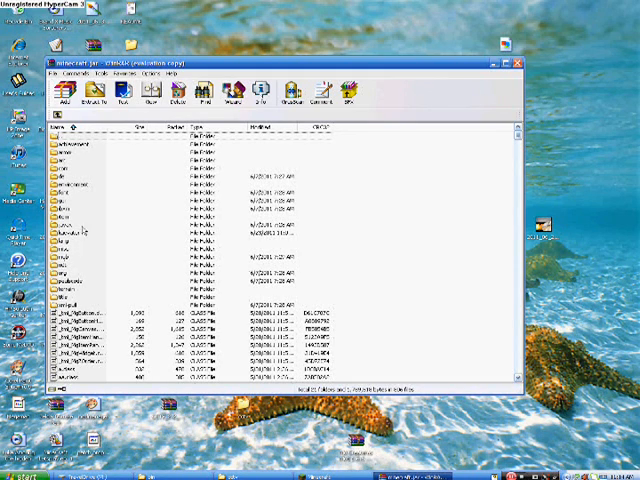
{"action": "mouse_move", "coordinate": [88, 240]}
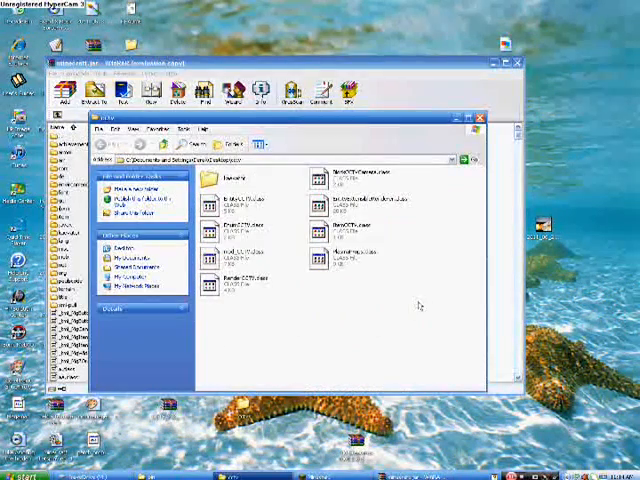
{"action": "mouse_move", "coordinate": [335, 298]}
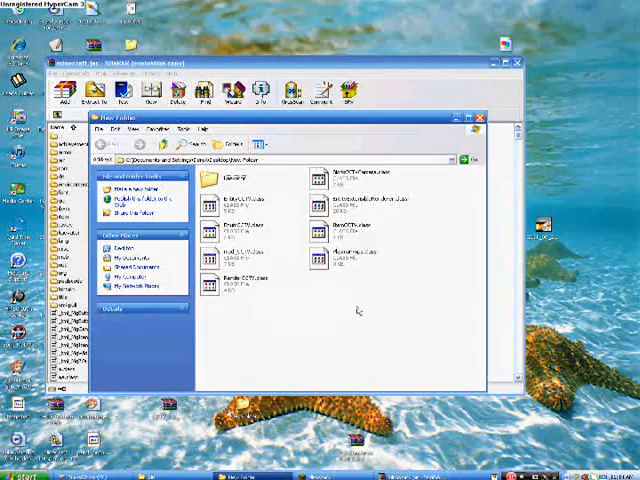
Step: Select all the extracted CCTV mod class files
{"action": "key", "text": "ctrl+a"}
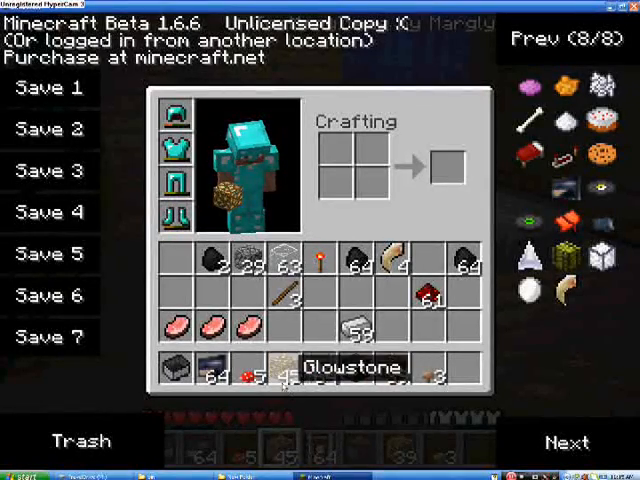
Step: Close the inventory and return to the wooden room
{"action": "key", "text": "Escape"}
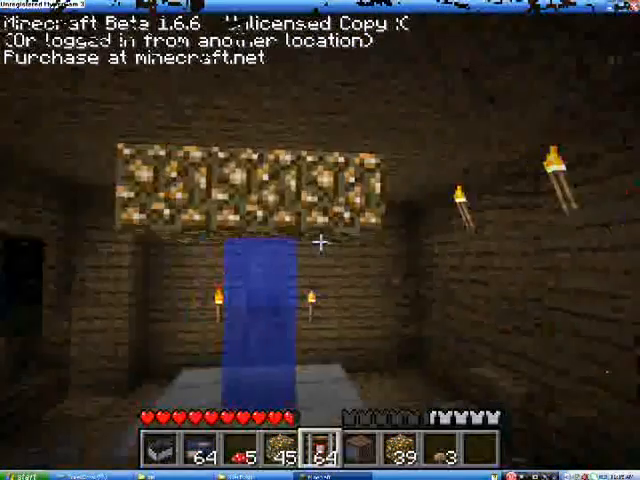
{"action": "key", "text": "e"}
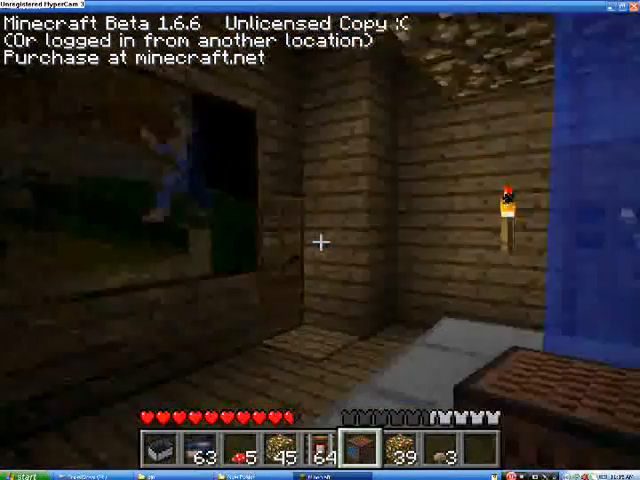
{"action": "mouse_move", "coordinate": [320, 240]}
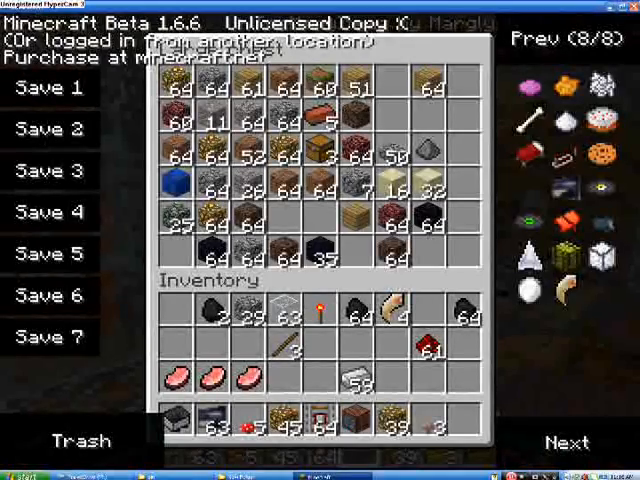
{"action": "key", "text": "Escape"}
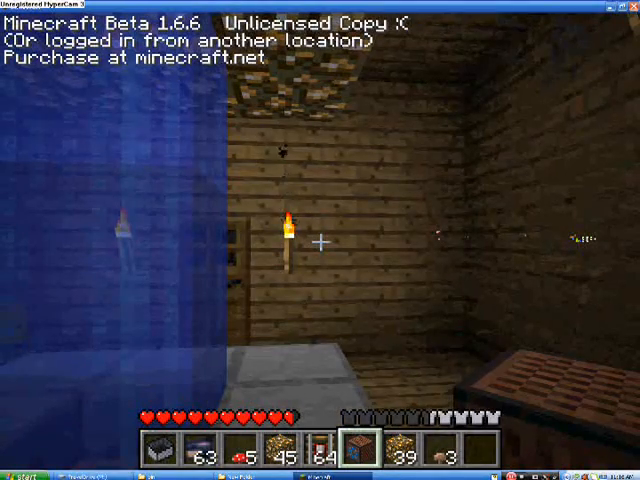
{"action": "mouse_move", "coordinate": [320, 240]}
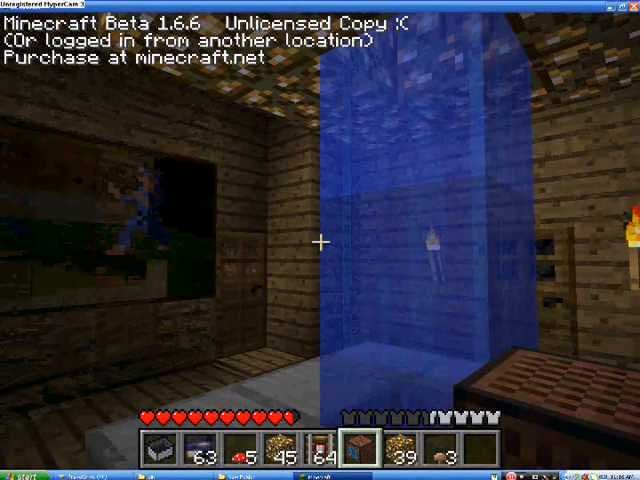
{"action": "mouse_move", "coordinate": [320, 240]}
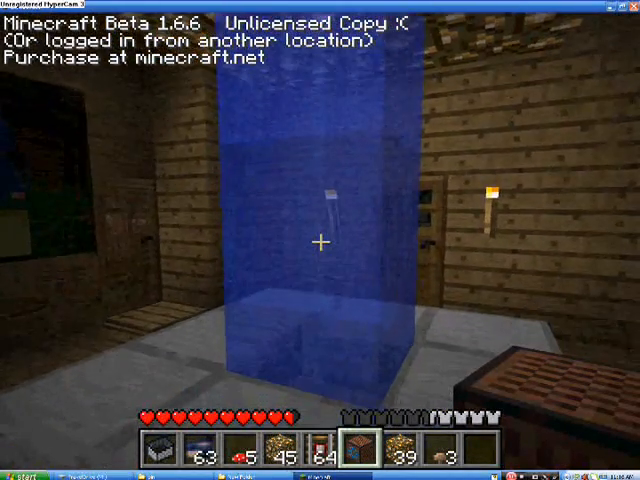
{"action": "mouse_move", "coordinate": [320, 240]}
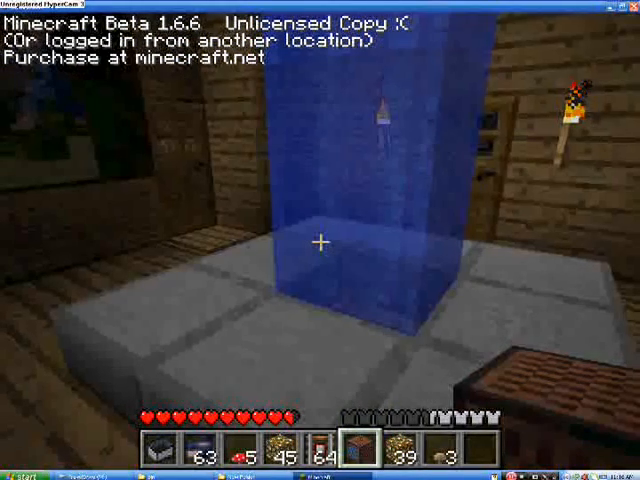